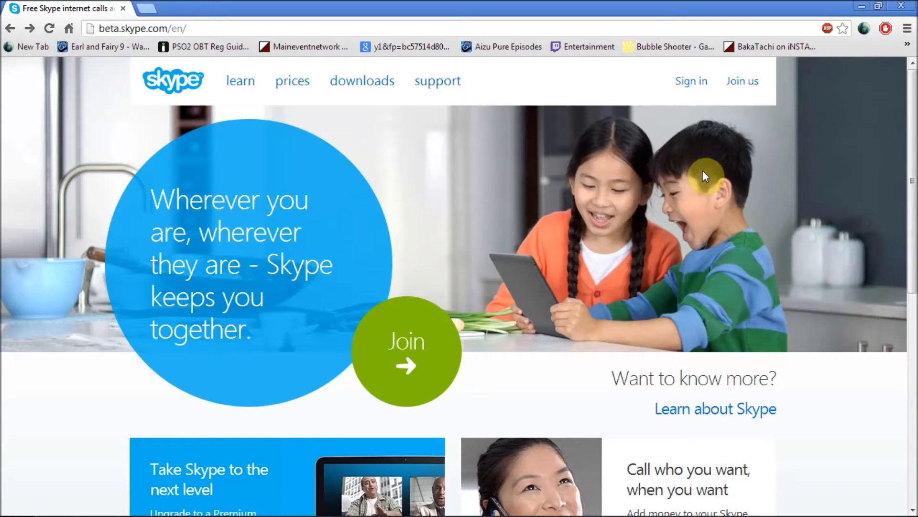
Reach the Skype sign-in form after a glance at the Create an account form.
click(691, 80)
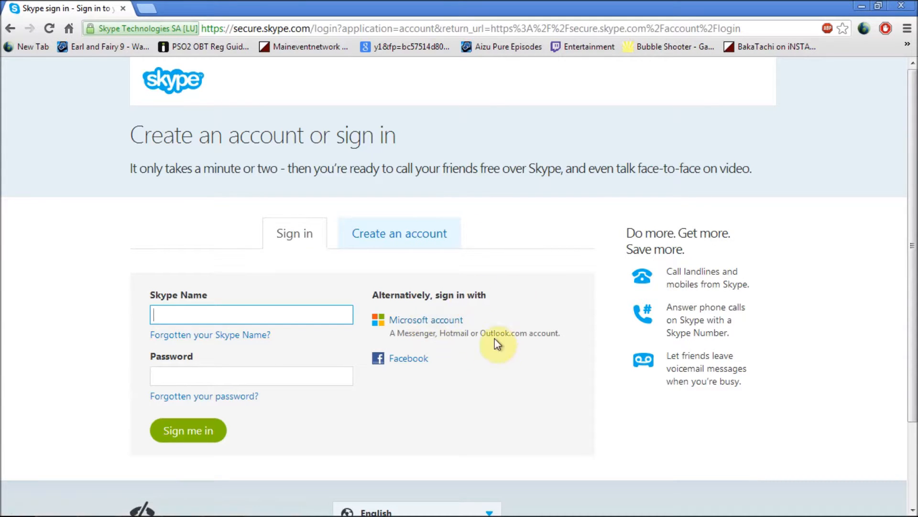
click(400, 233)
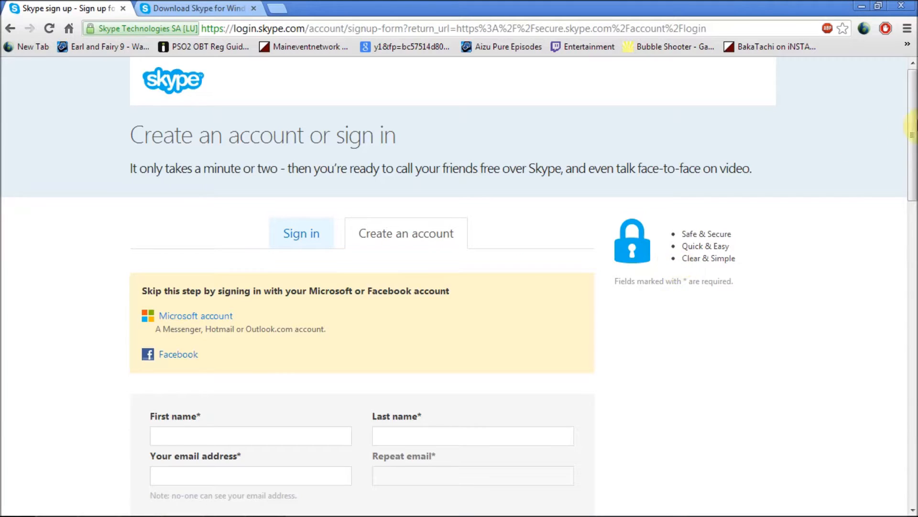
scroll(down, 3)
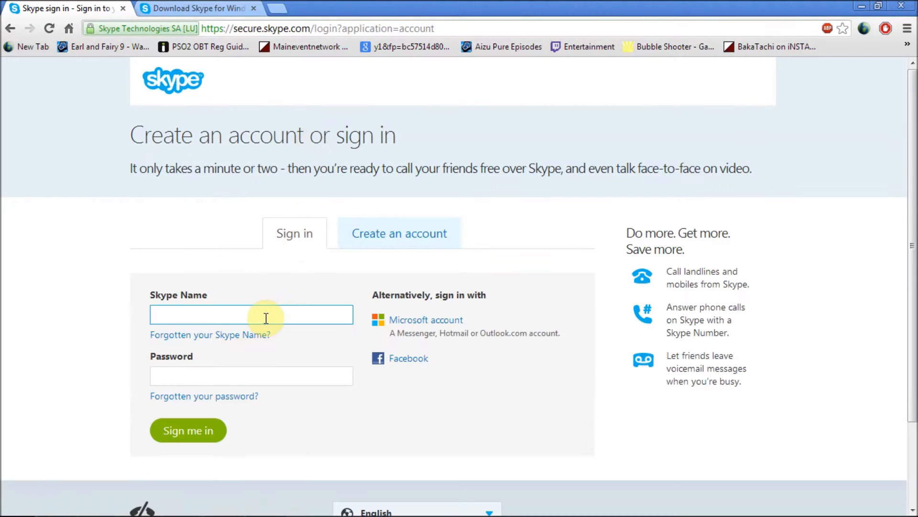
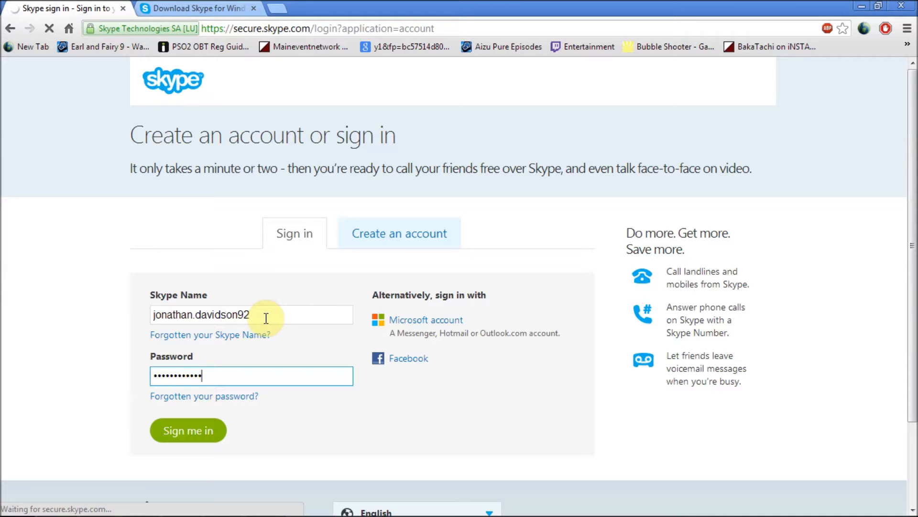
Sign in as Skype Name 'jonathan' and land on the My account overview.
click(188, 429)
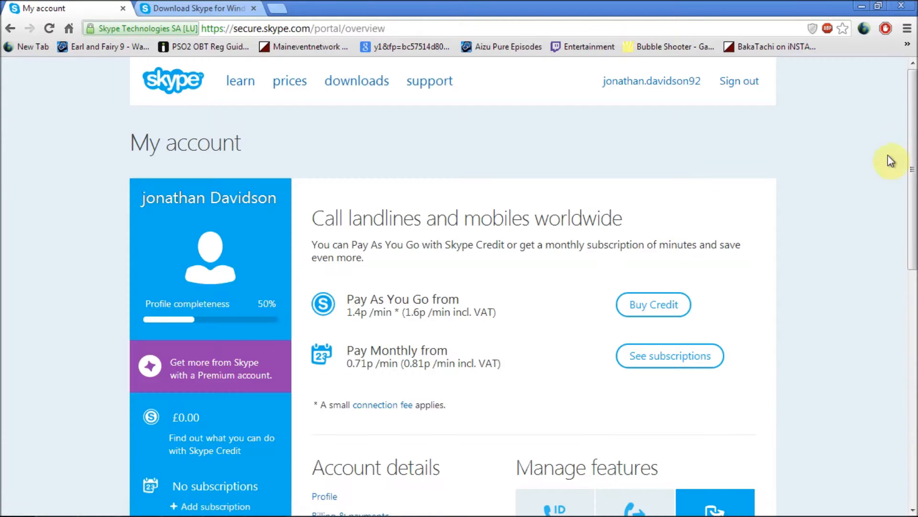
scroll(down, 3)
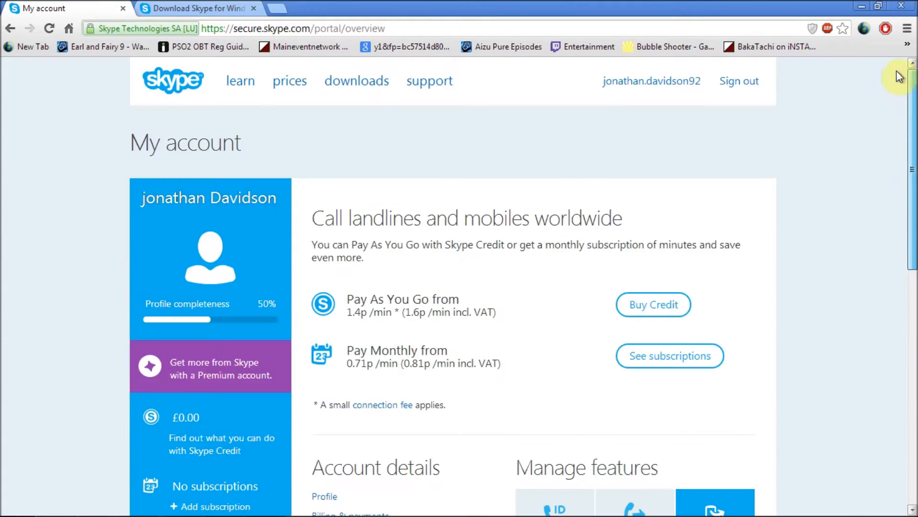
Download Skype for Windows desktop from the downloads page and run SkypeSetup.exe.
click(362, 81)
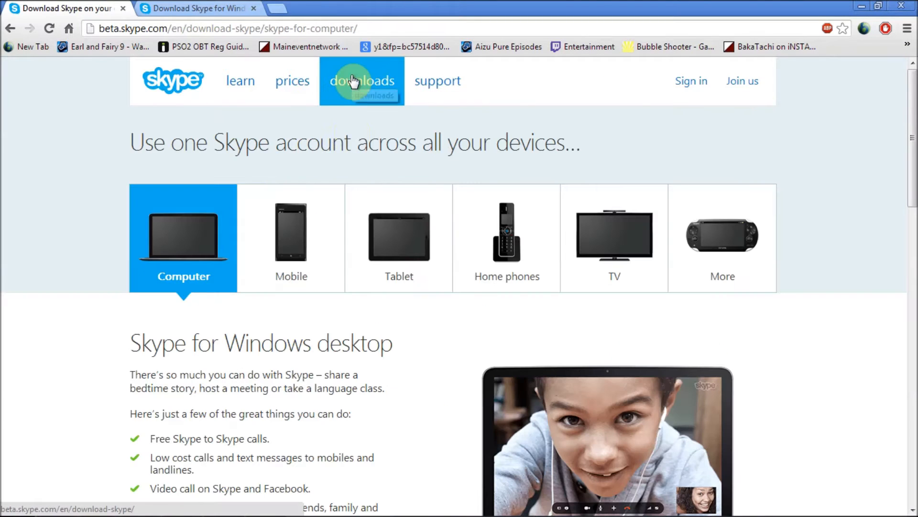
scroll(down, 3)
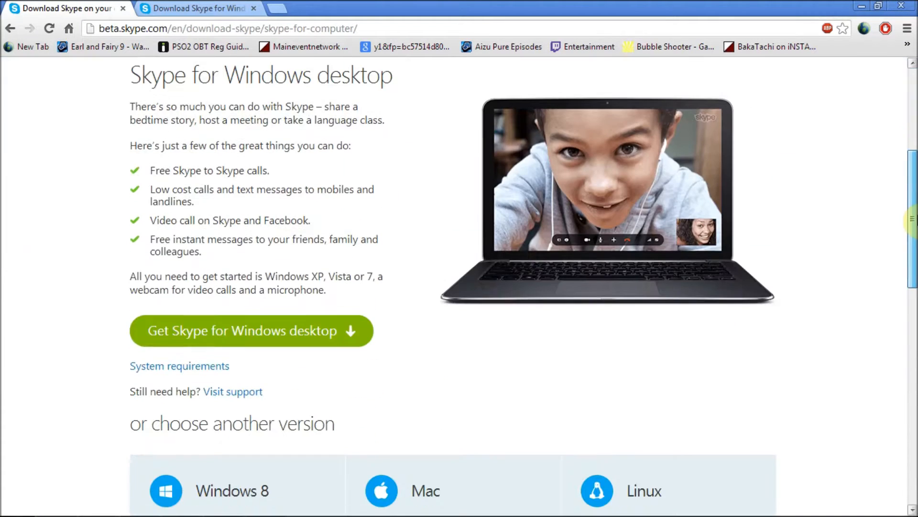
click(251, 331)
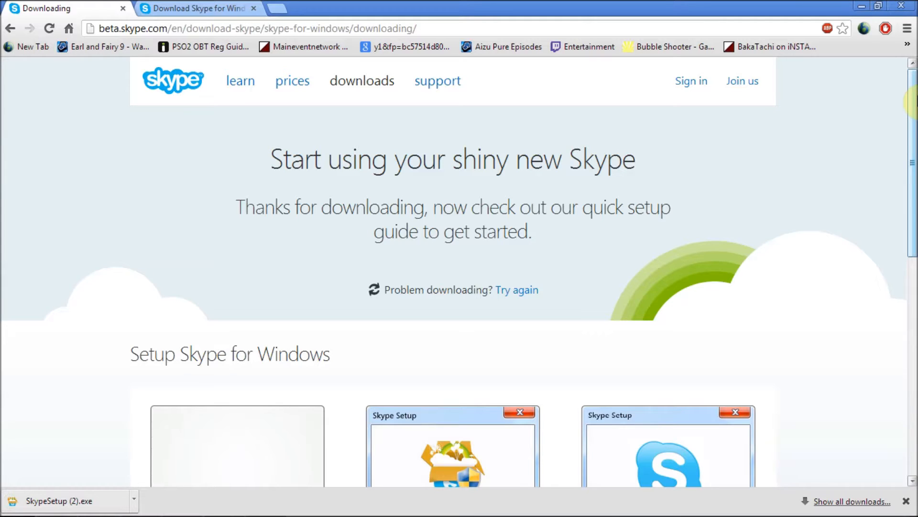
scroll(down, 3)
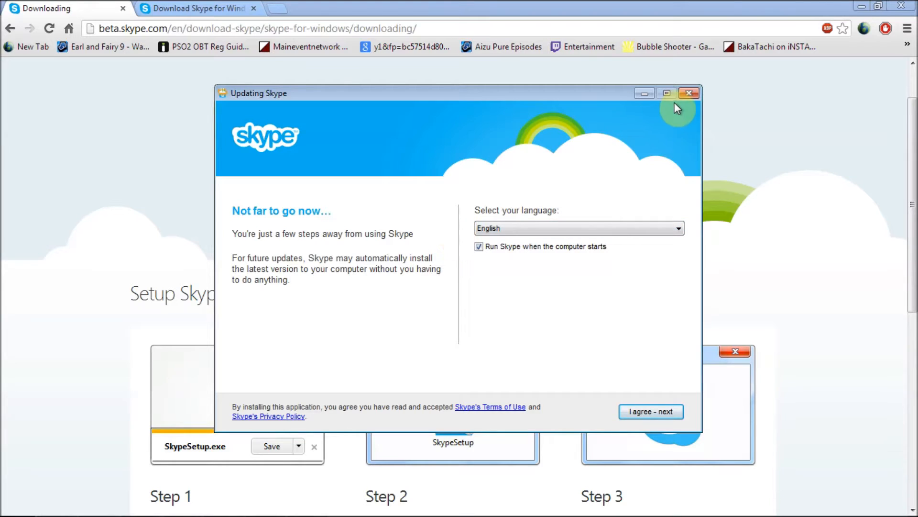
Accept the installer terms, then sign in to the desktop app with the account password.
click(650, 411)
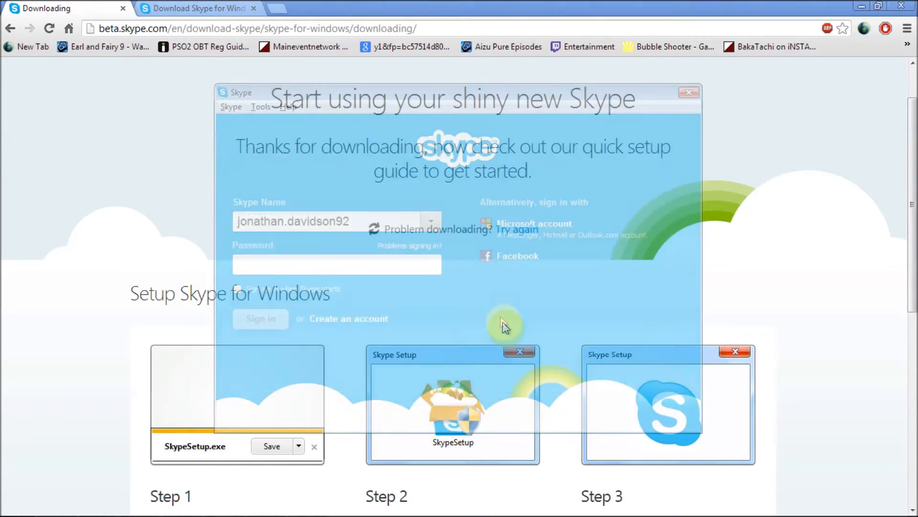
click(337, 264)
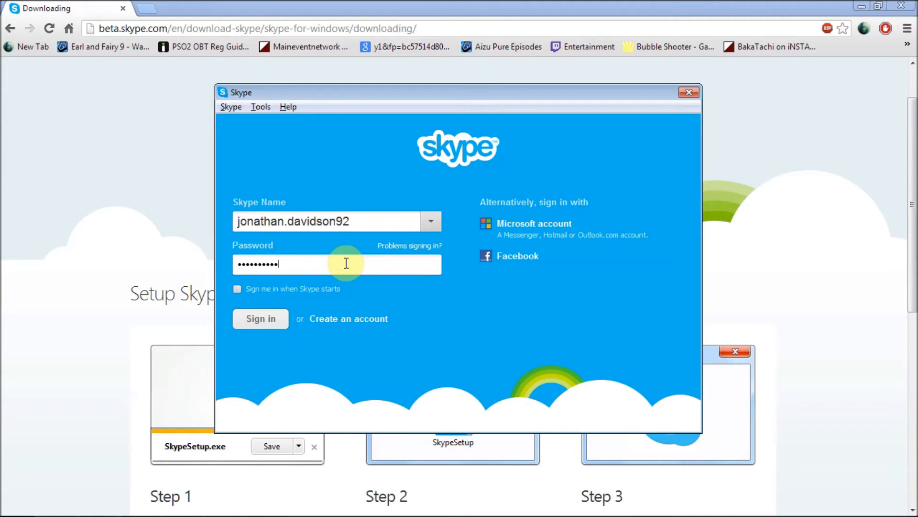
click(260, 319)
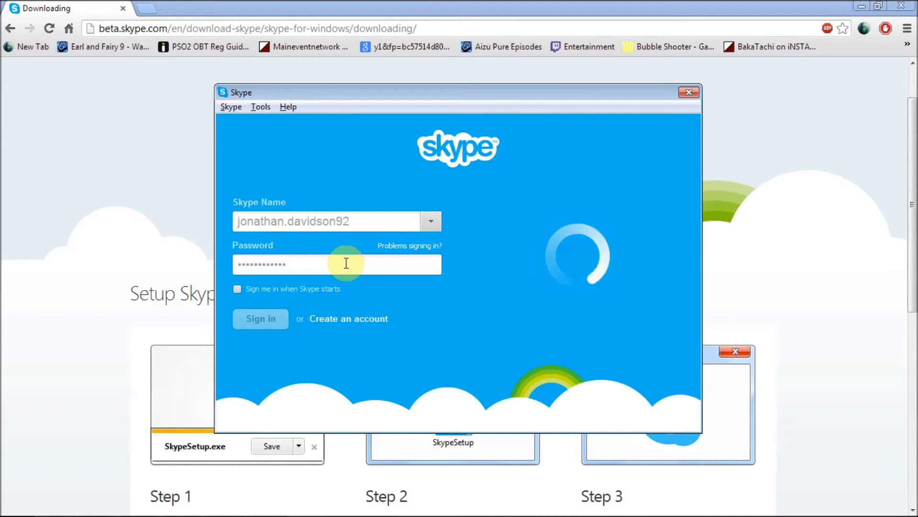
click(260, 318)
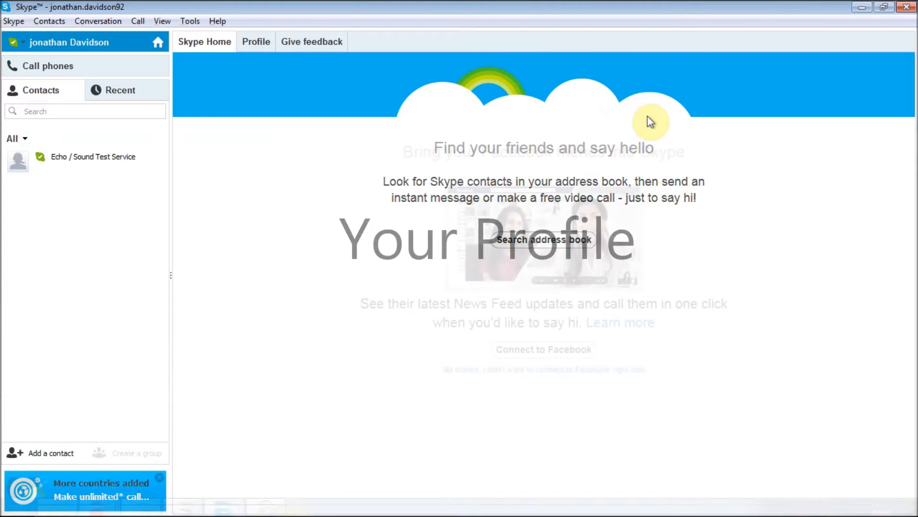
View the account's Profile page from Skype Home and scroll through its fields.
click(205, 41)
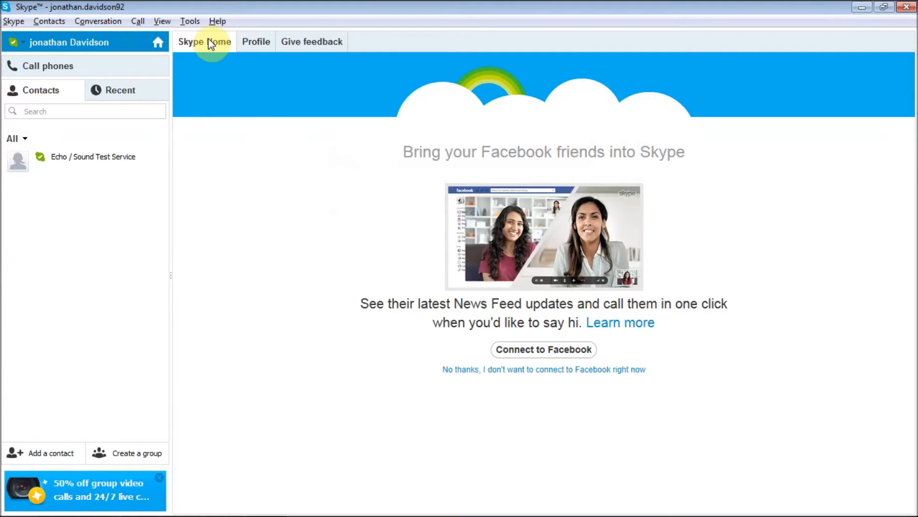
mouse_move(255, 42)
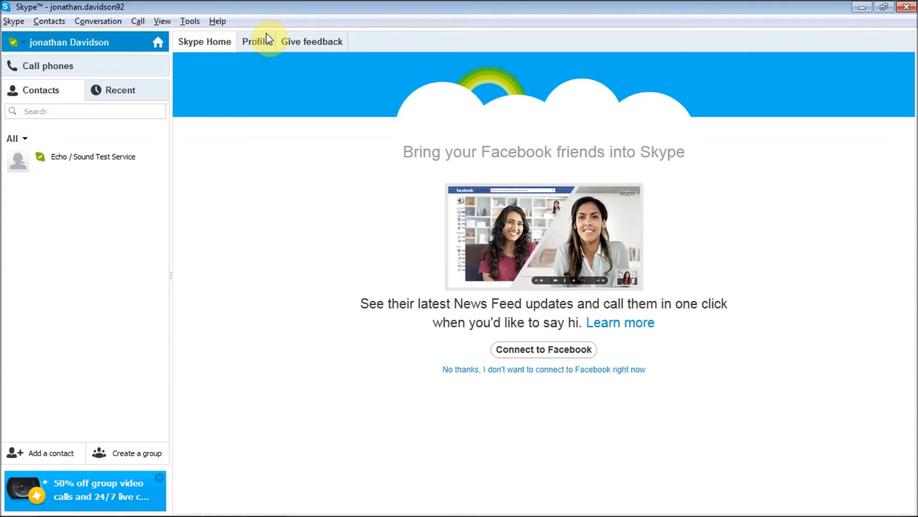
click(255, 41)
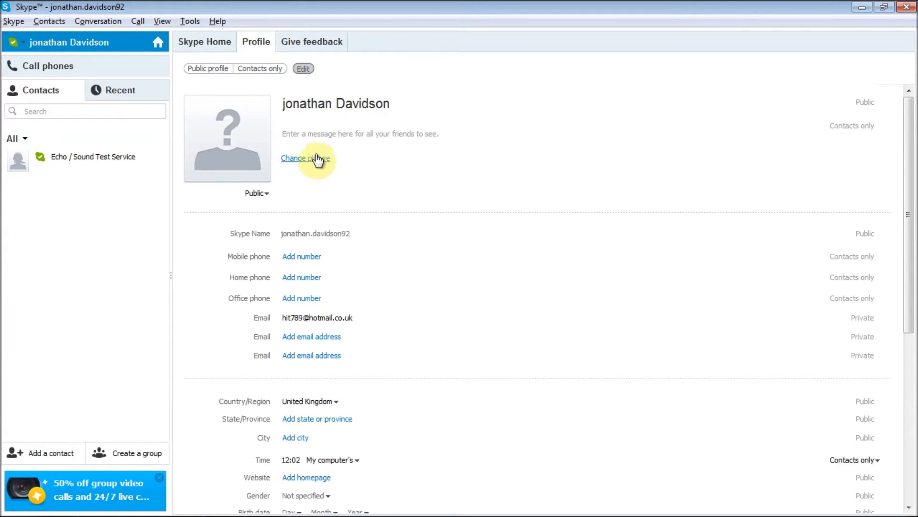
mouse_move(438, 245)
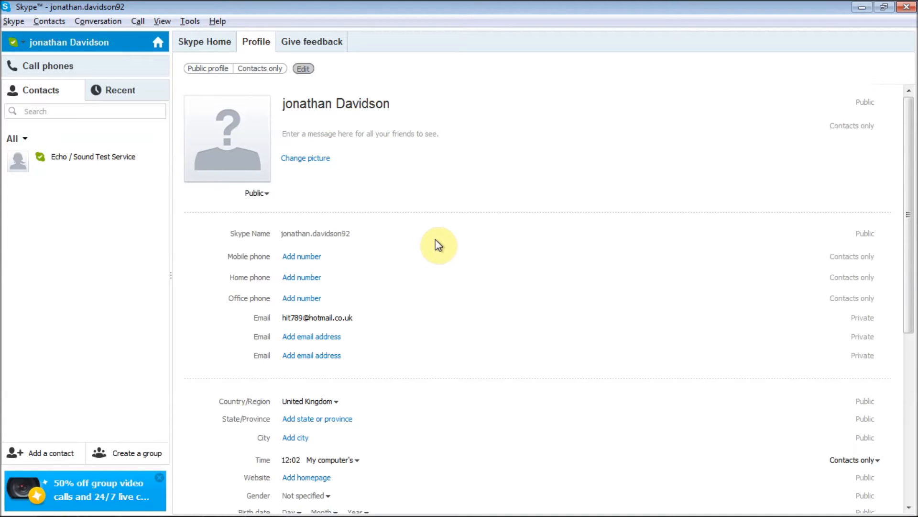
scroll(down, 3)
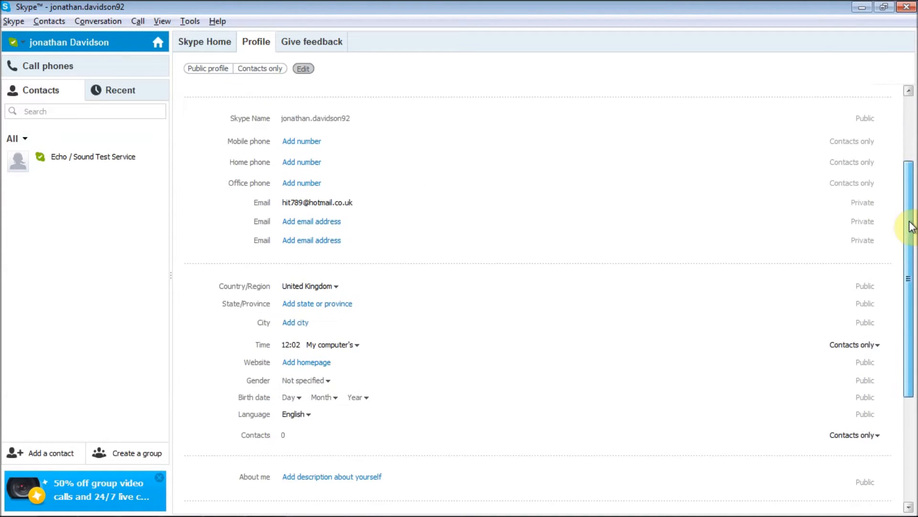
scroll(down, 3)
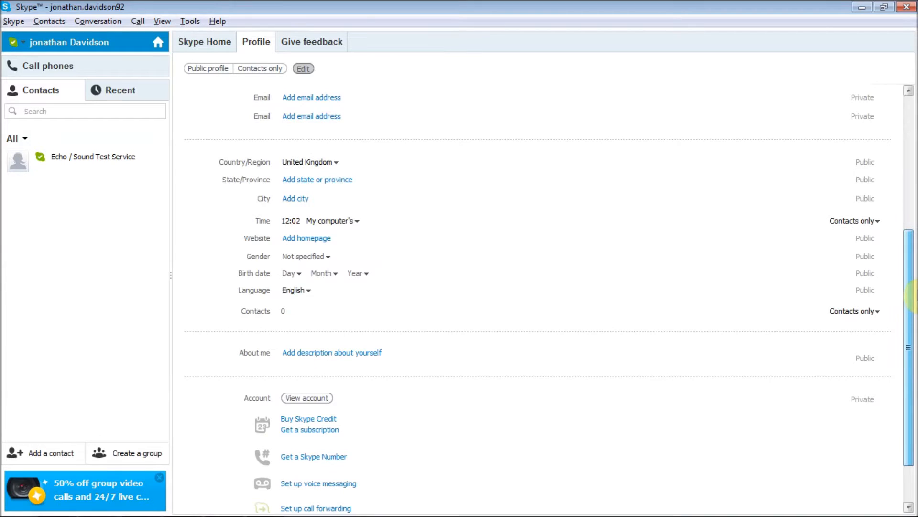
scroll(down, 3)
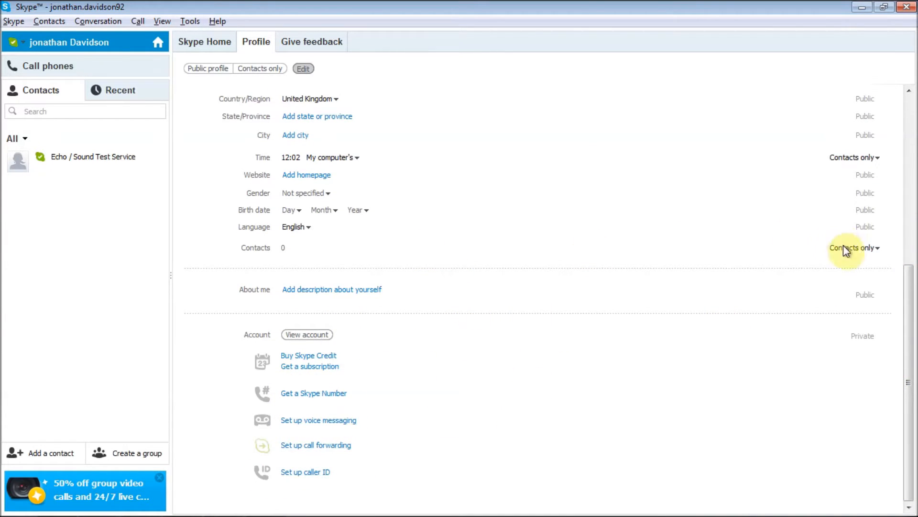
scroll(up, 3)
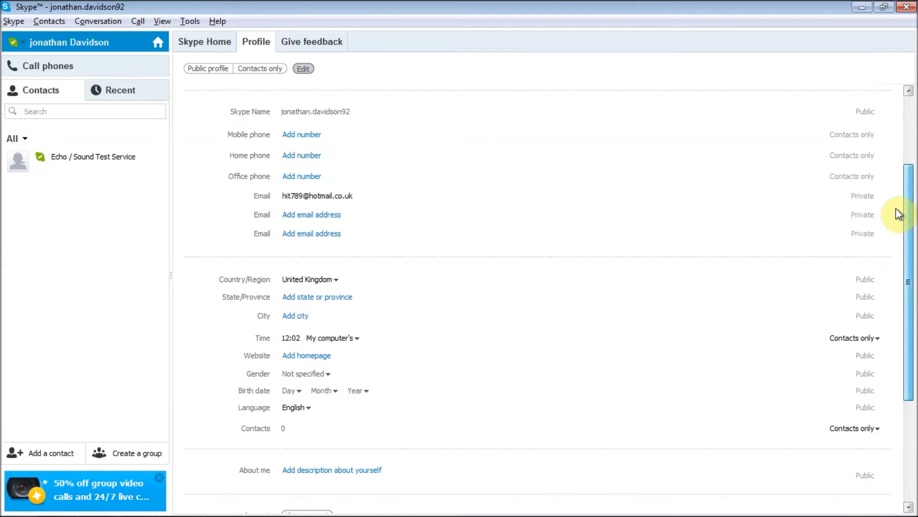
click(44, 452)
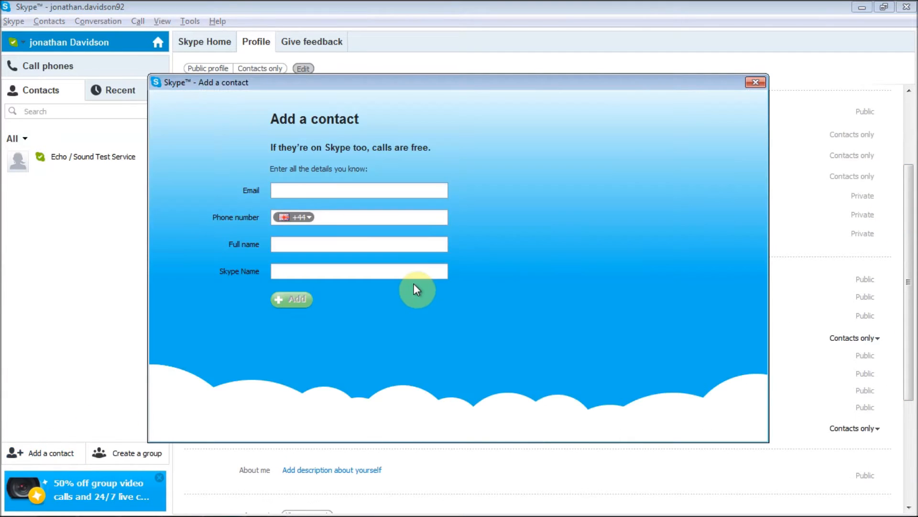
click(359, 189)
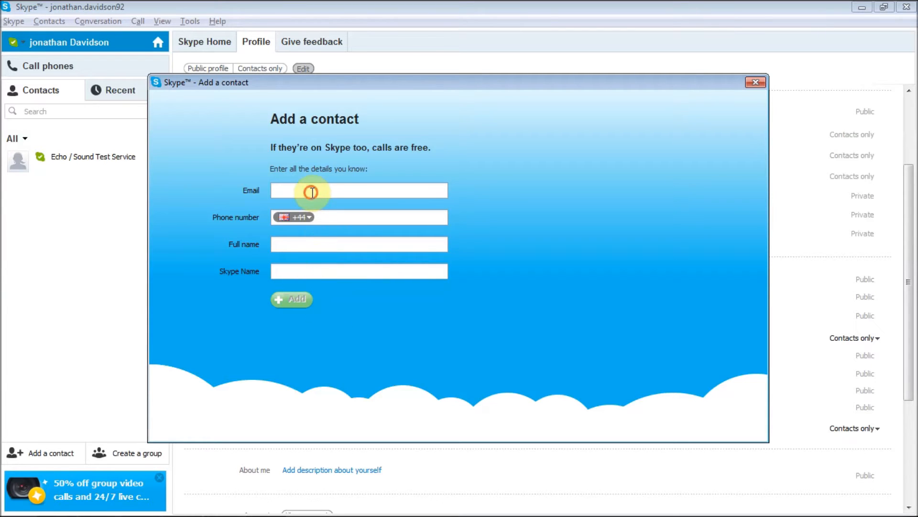
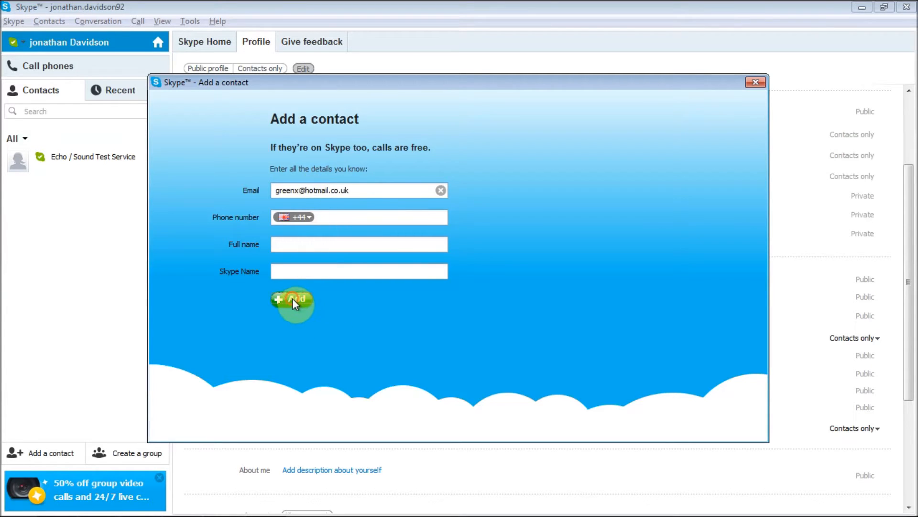
click(293, 300)
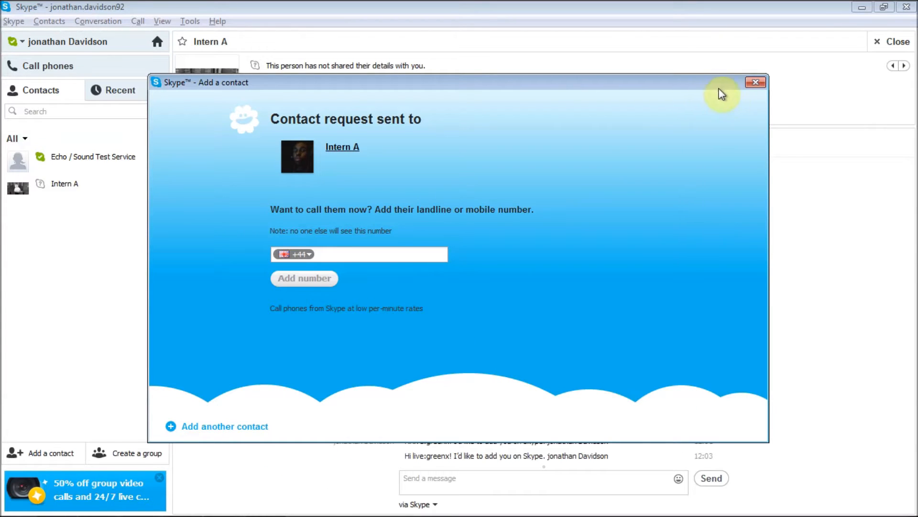
Dismiss the request confirmation and return to Intern A's conversation message box.
click(756, 81)
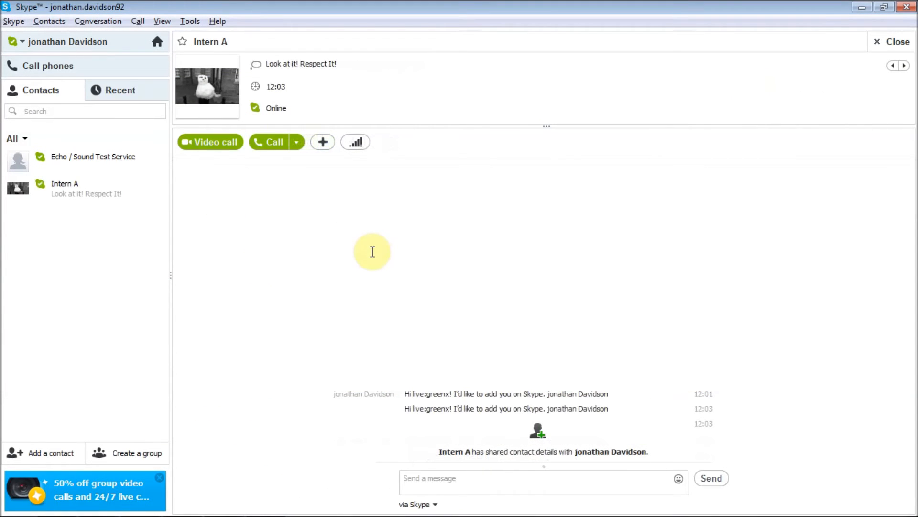
mouse_move(213, 116)
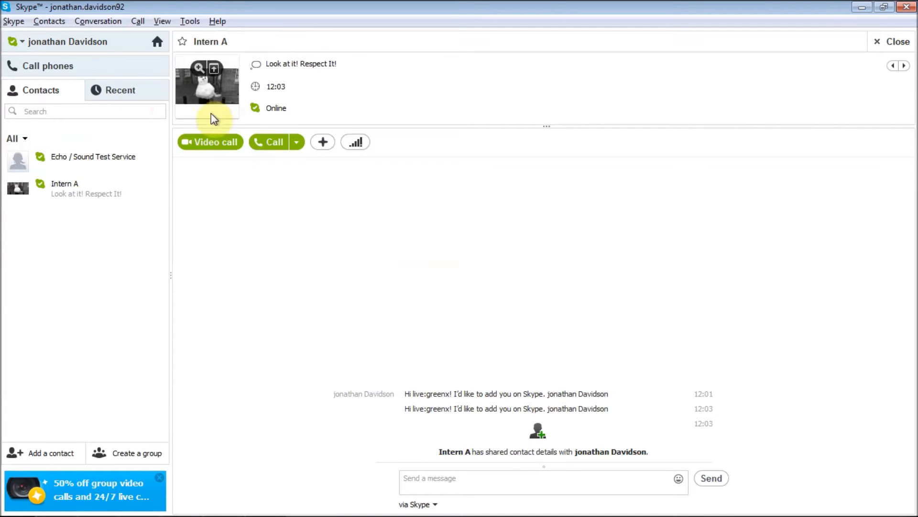
click(64, 188)
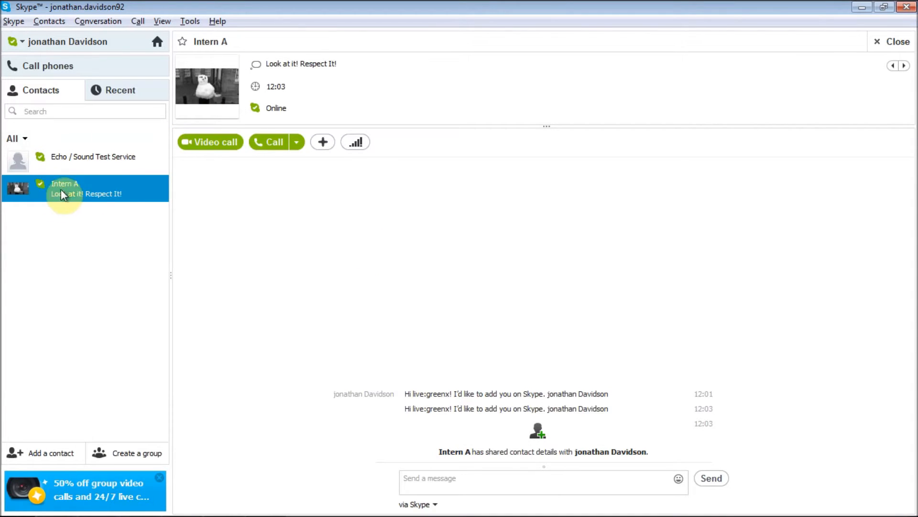
click(456, 486)
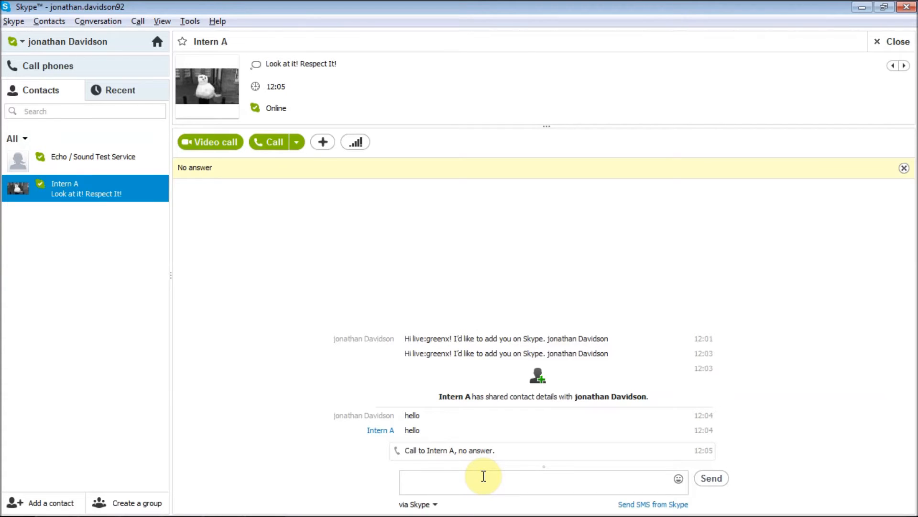
click(483, 478)
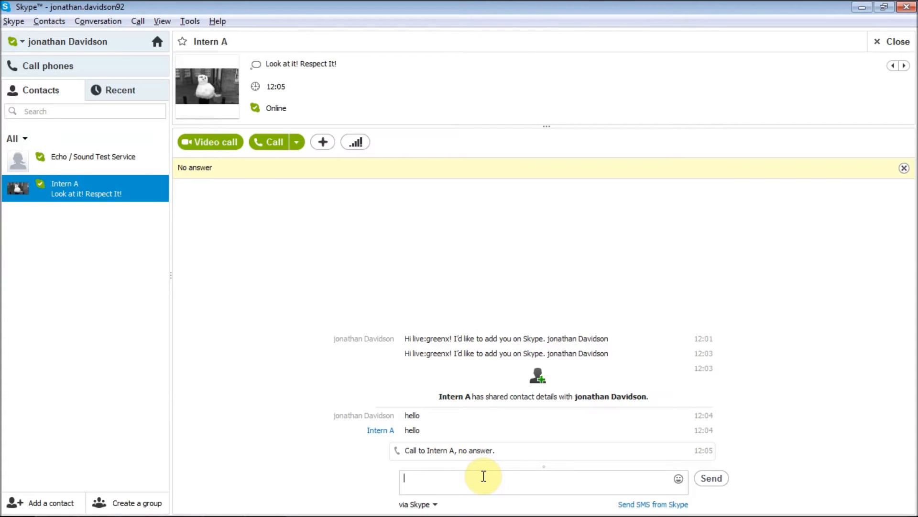
mouse_move(238, 252)
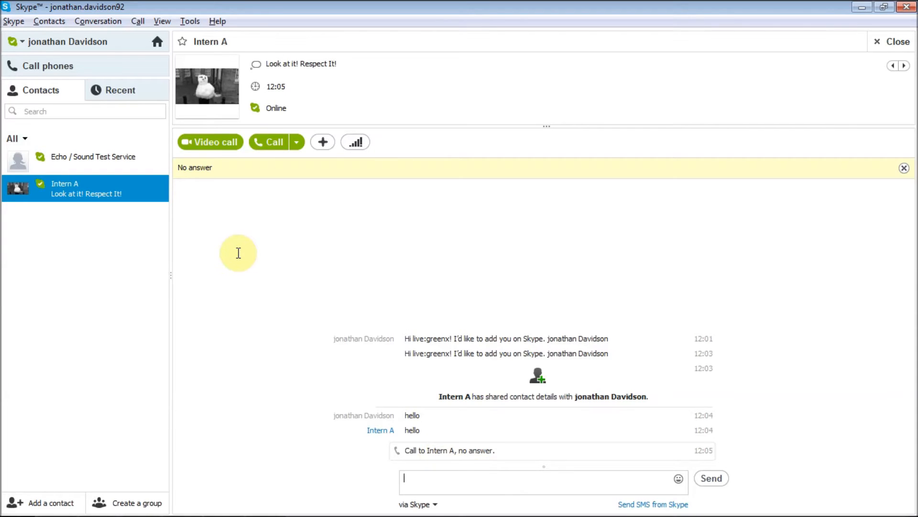
mouse_move(275, 148)
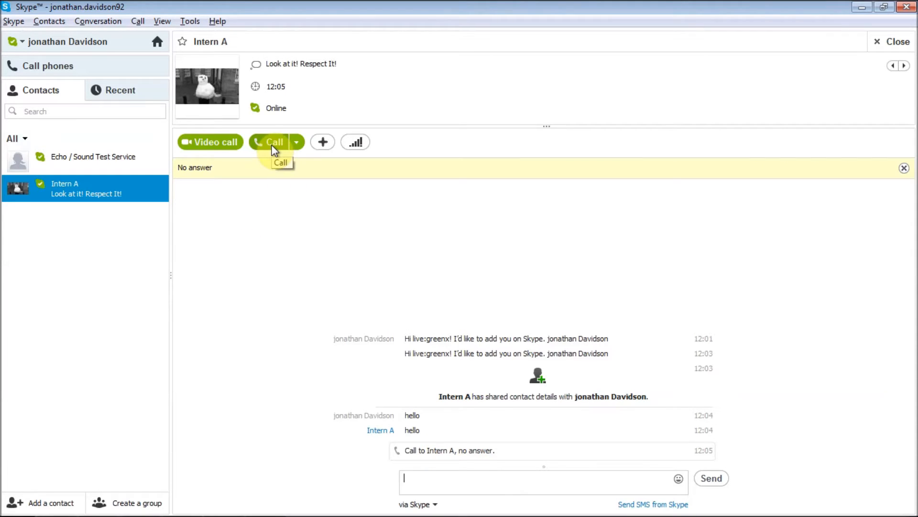
Call Intern A again and hang up when nobody answers.
click(274, 142)
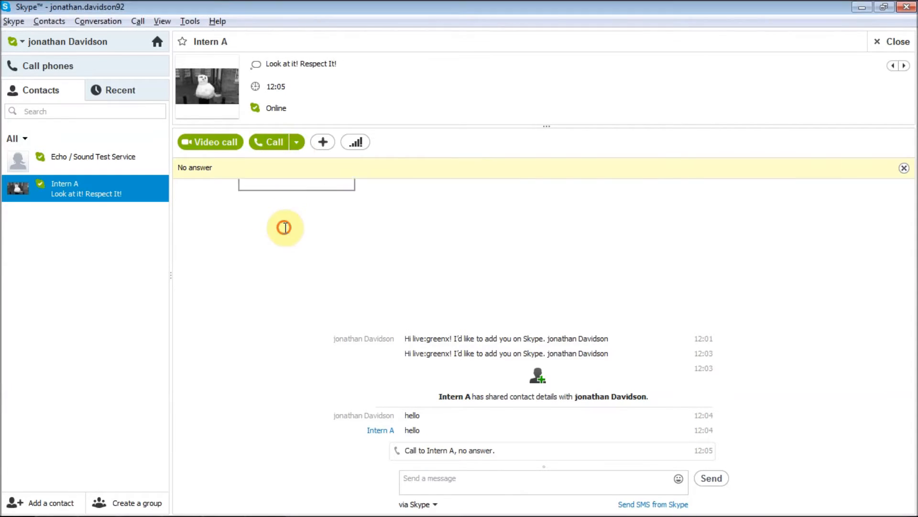
mouse_move(255, 153)
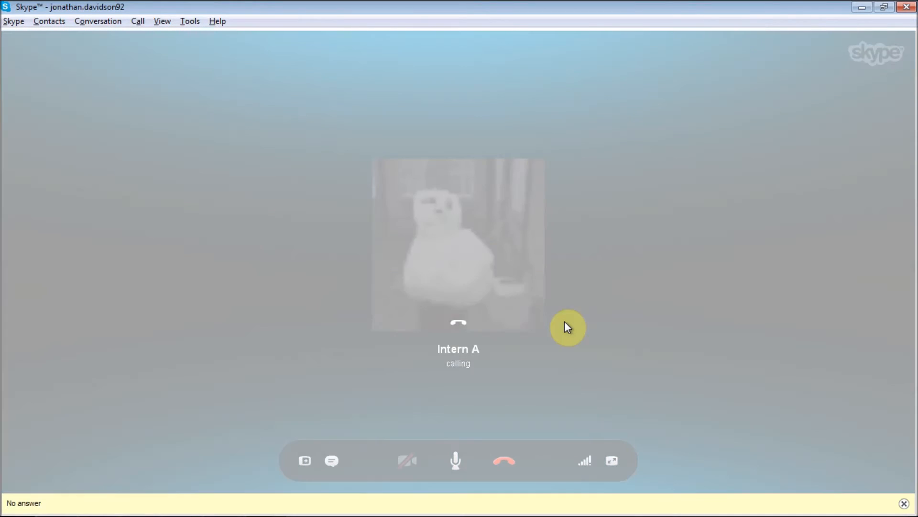
click(502, 461)
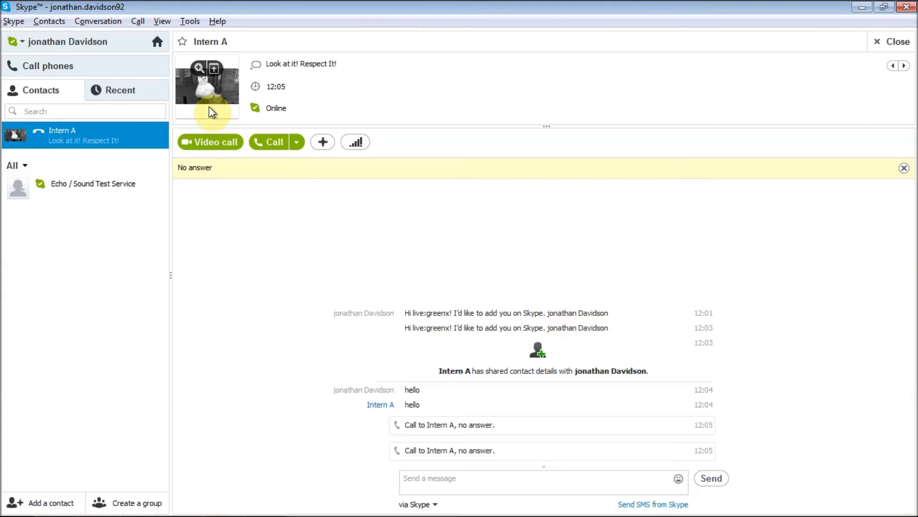
mouse_move(212, 142)
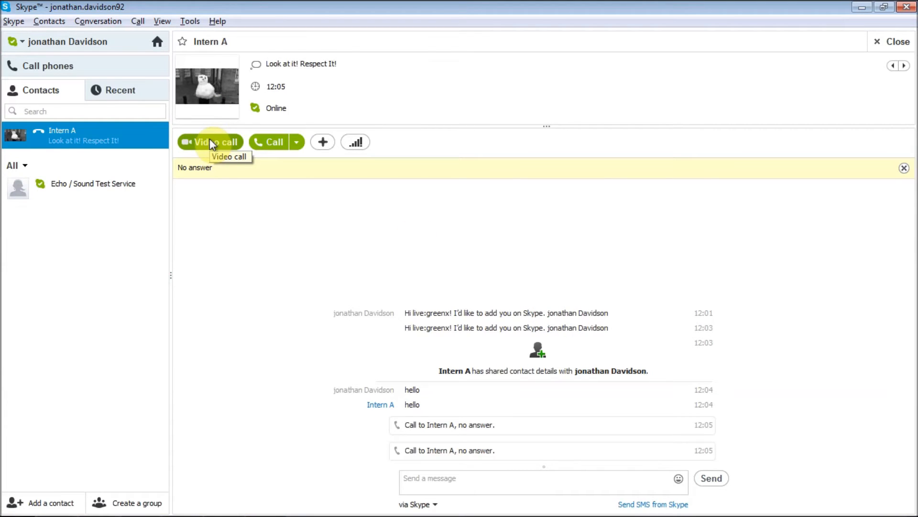
mouse_move(336, 182)
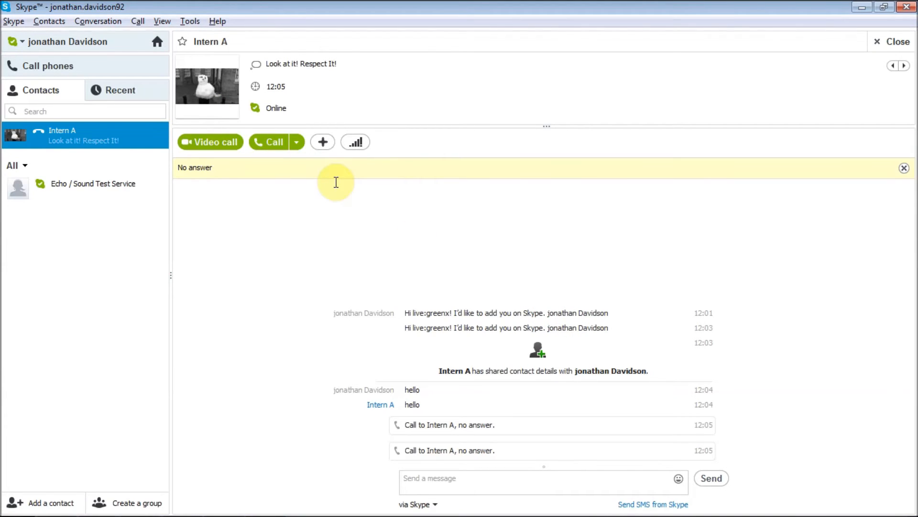
mouse_move(363, 296)
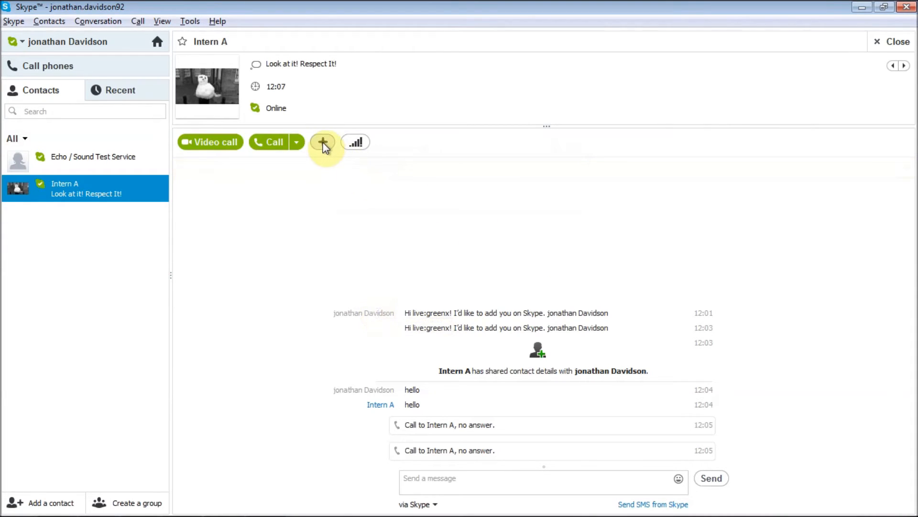
click(323, 142)
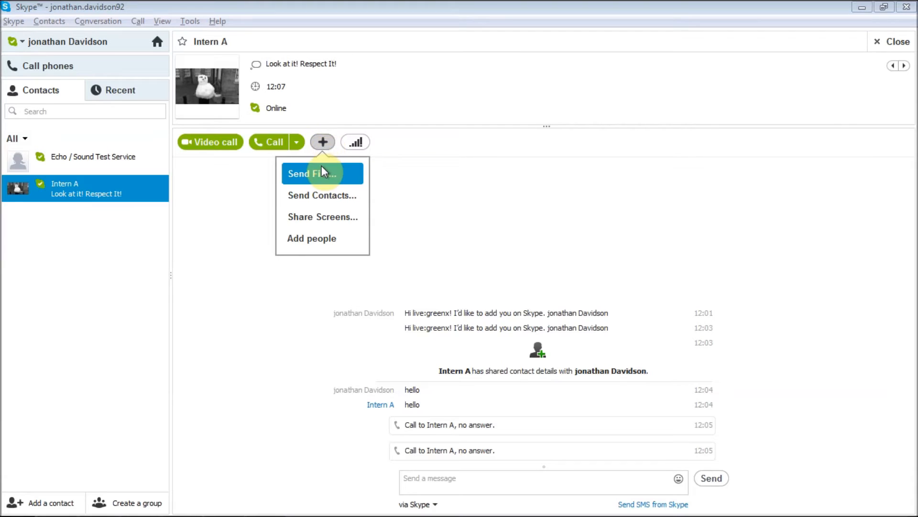
click(312, 238)
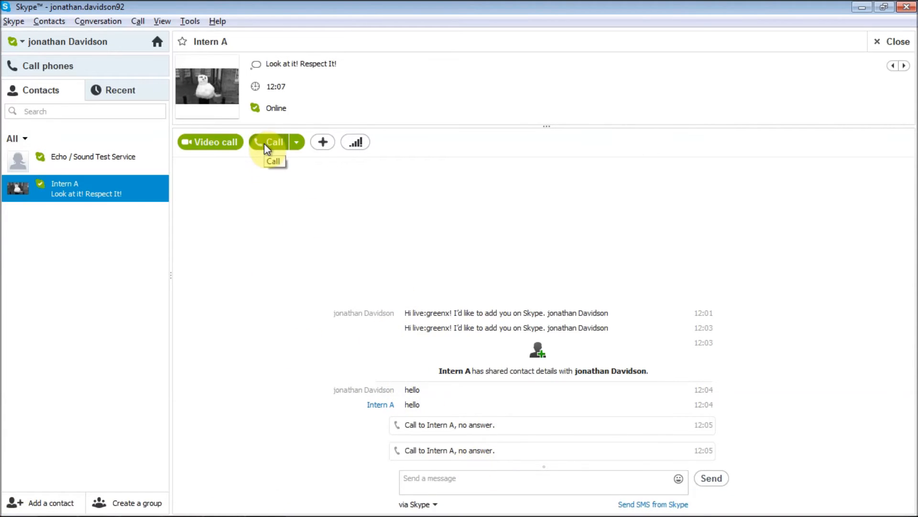
mouse_move(224, 141)
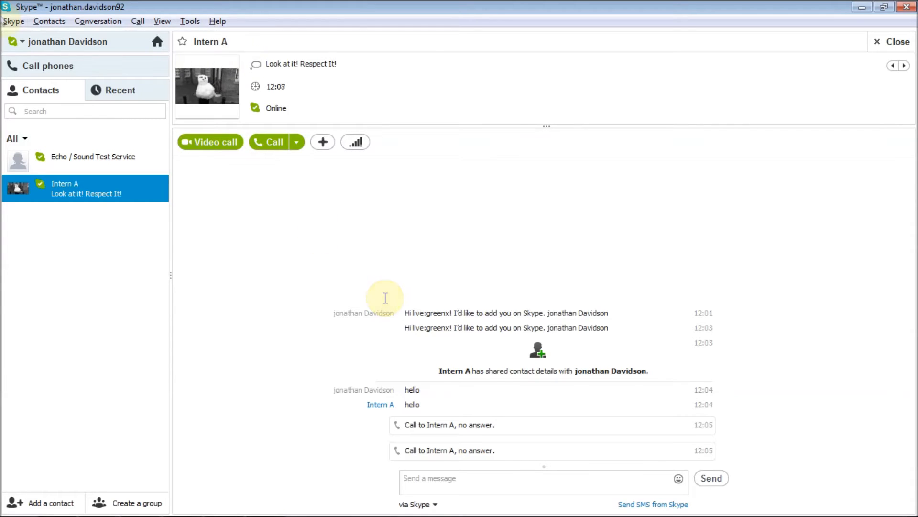
click(48, 20)
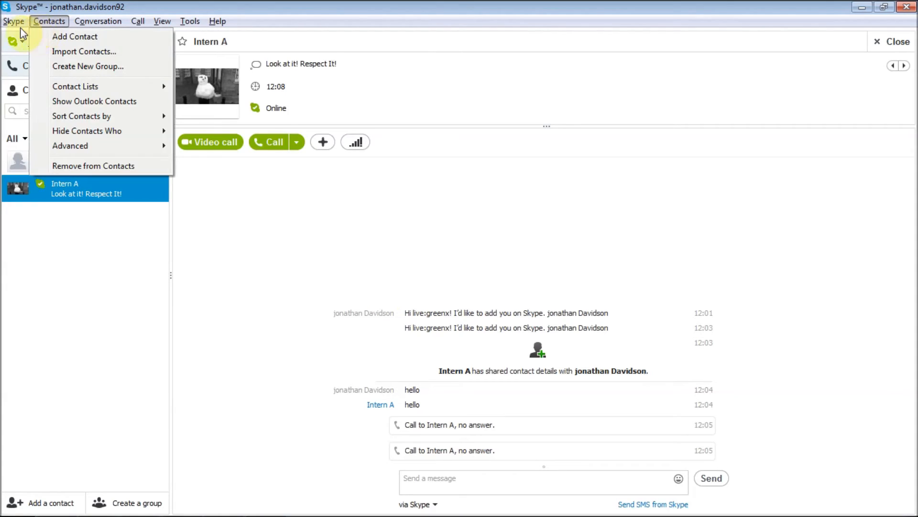
click(13, 21)
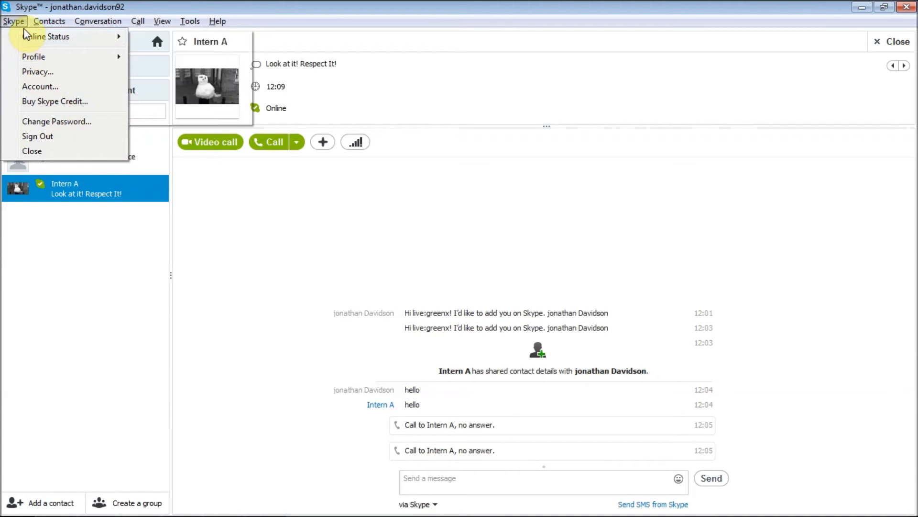
click(48, 21)
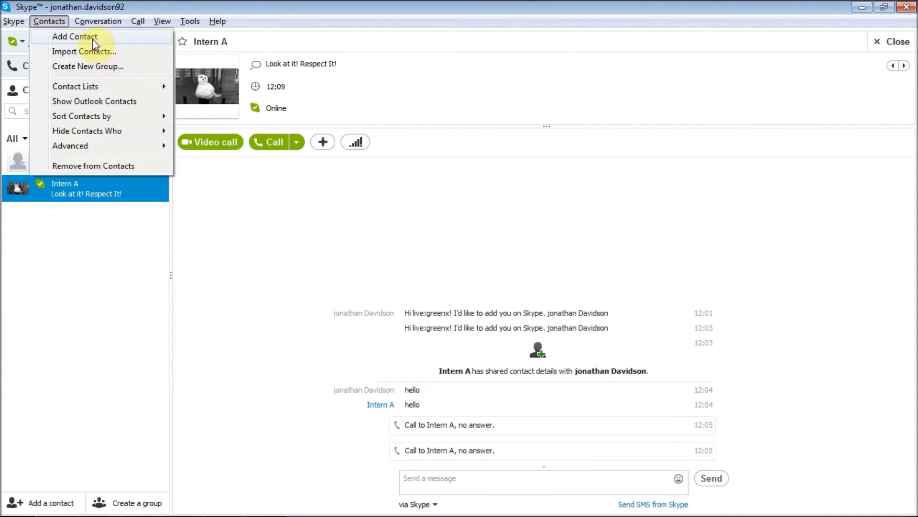
click(98, 21)
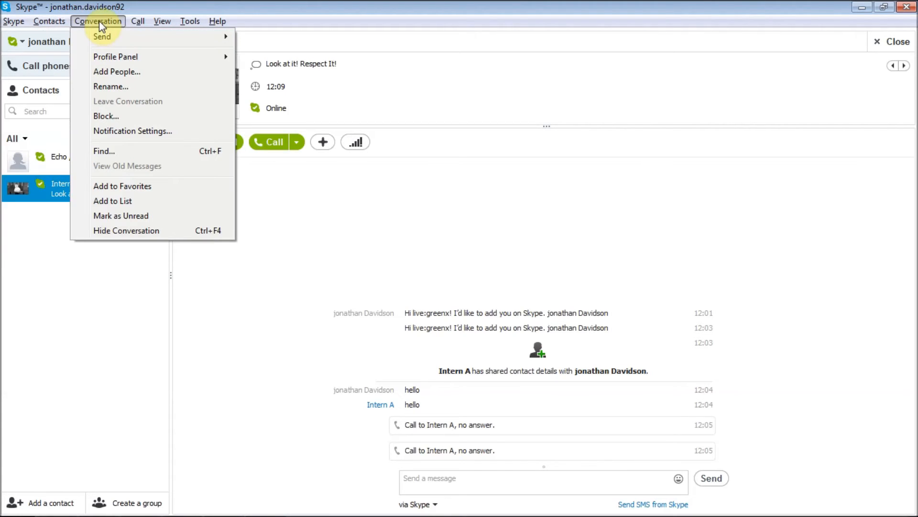
mouse_move(102, 36)
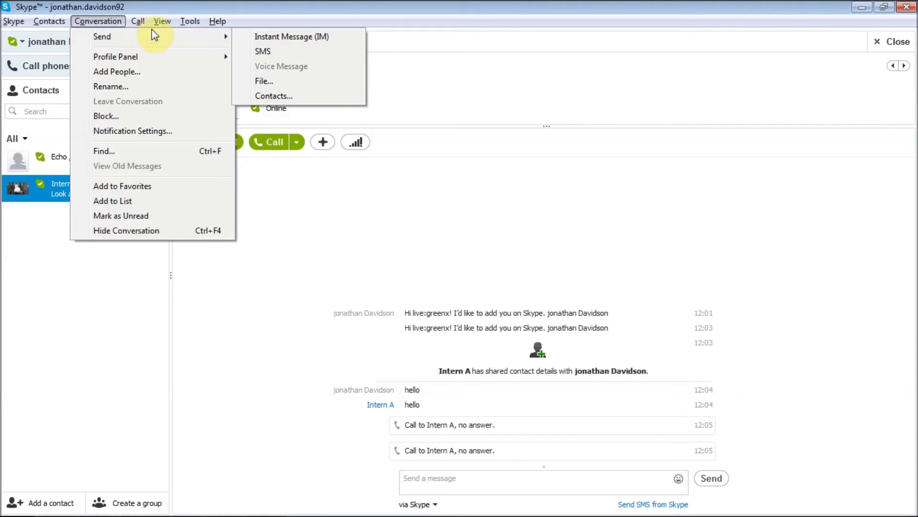
click(189, 21)
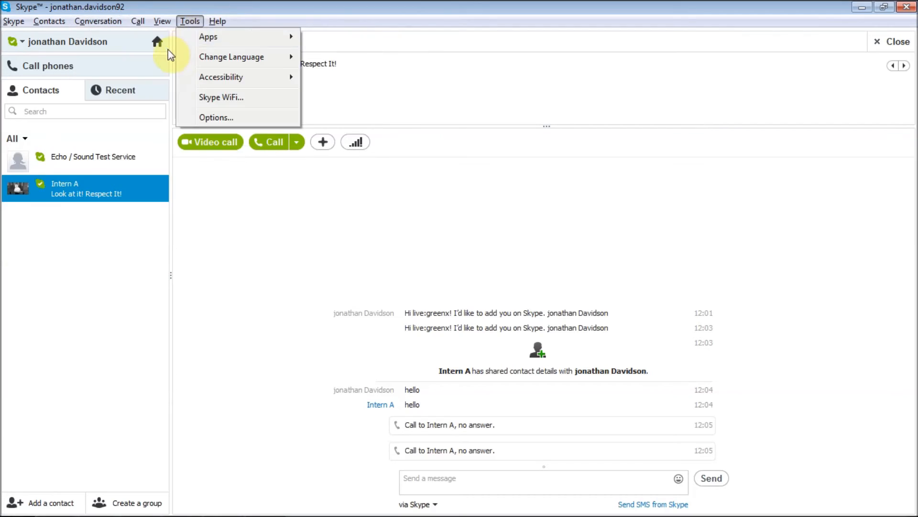
click(98, 21)
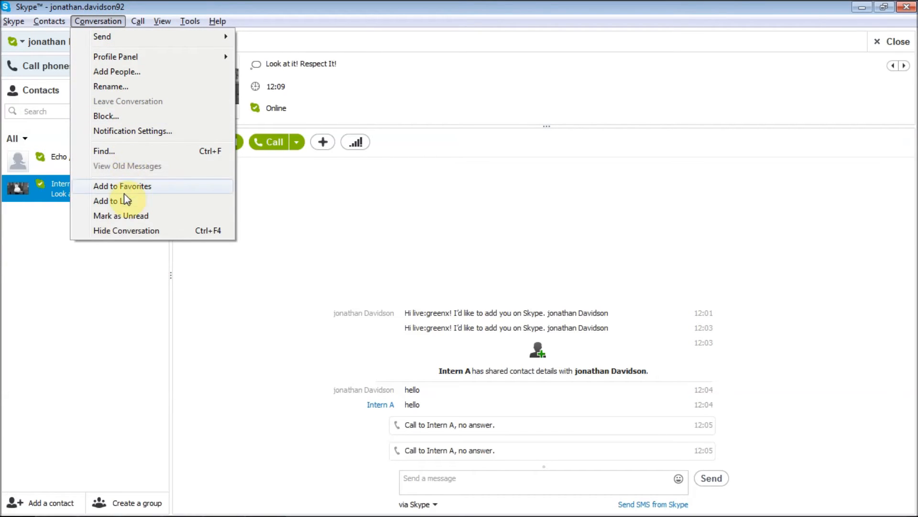
mouse_move(140, 245)
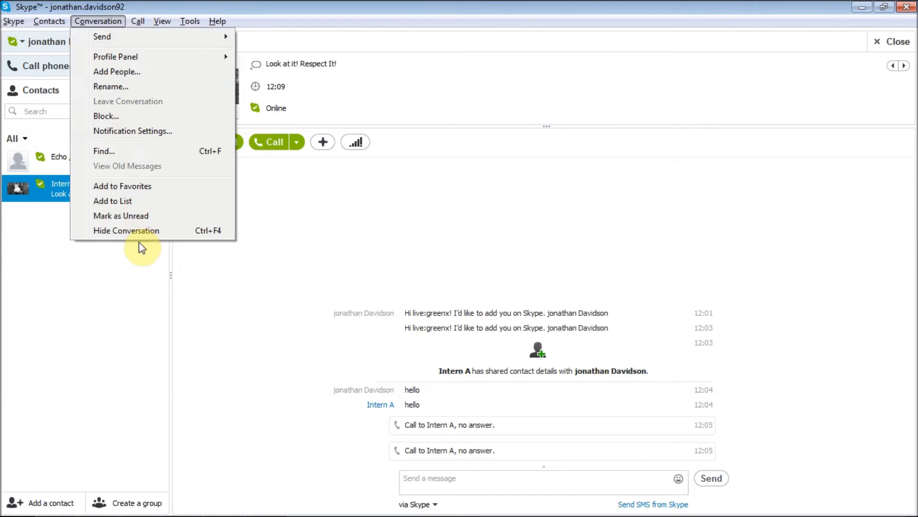
click(138, 21)
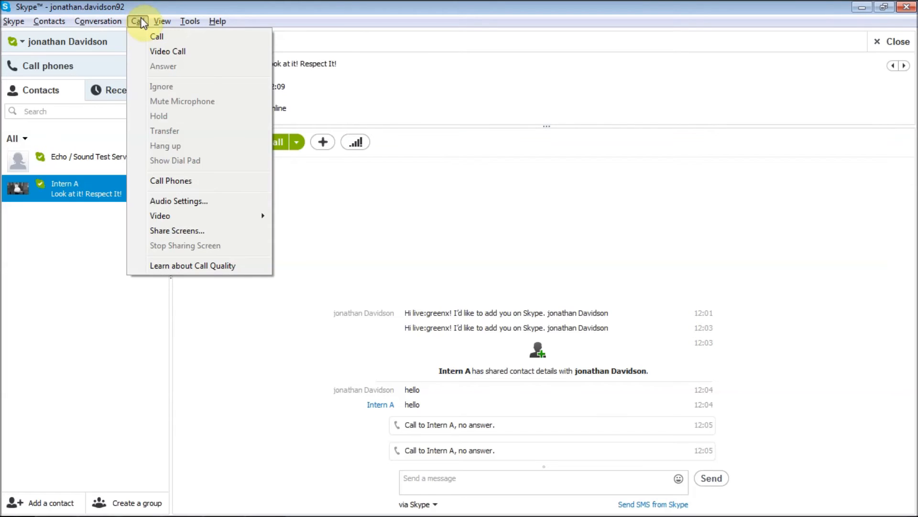
click(189, 20)
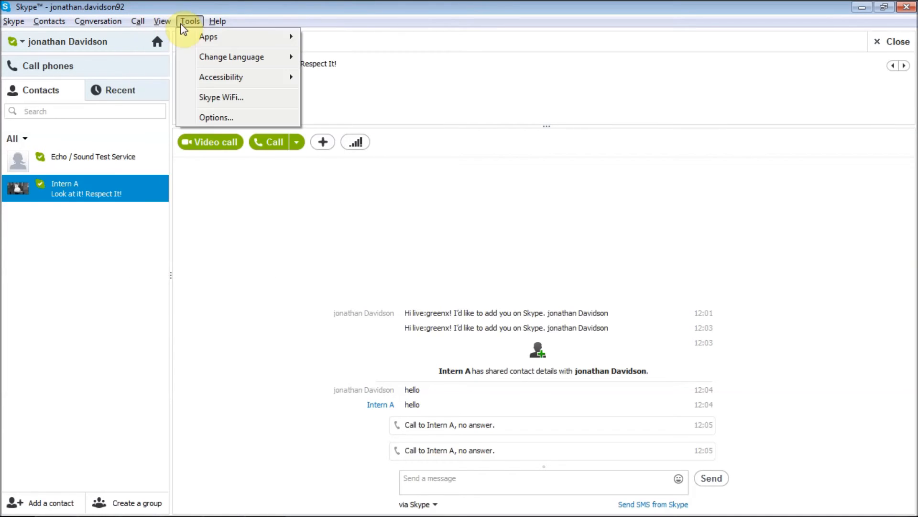
click(162, 20)
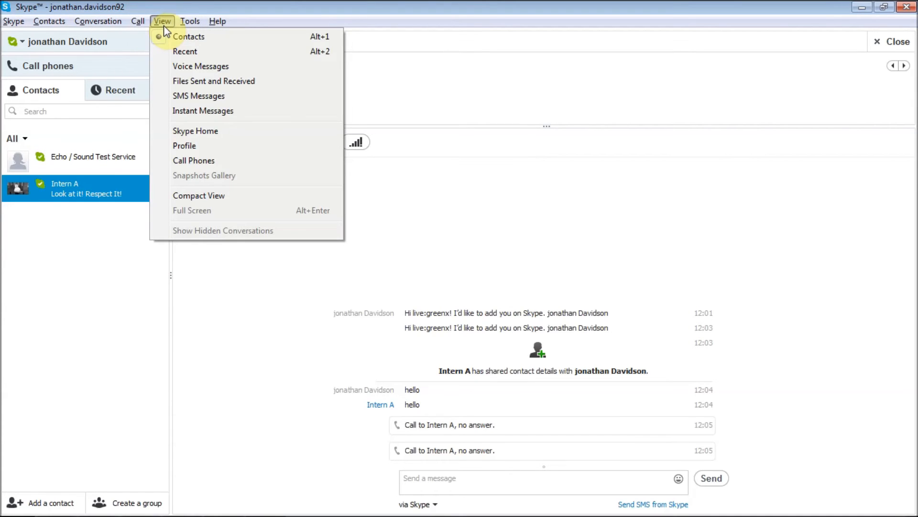
click(217, 21)
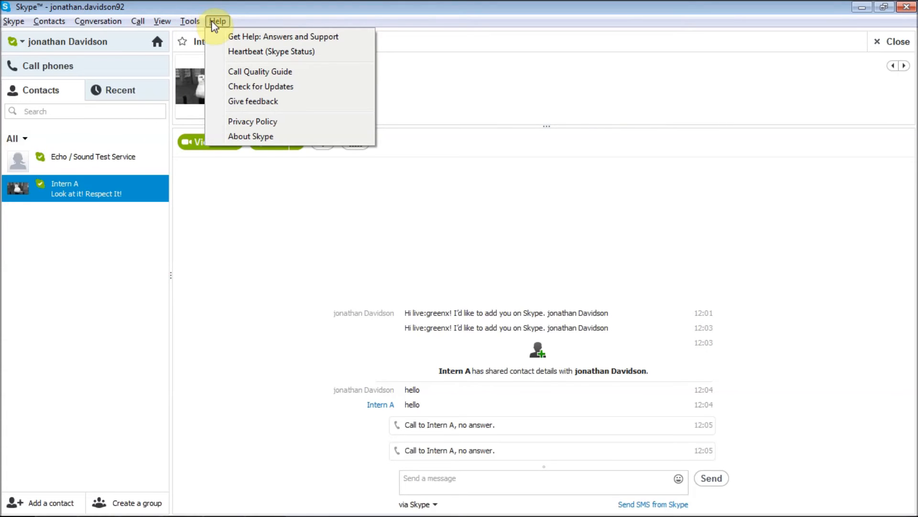
click(494, 479)
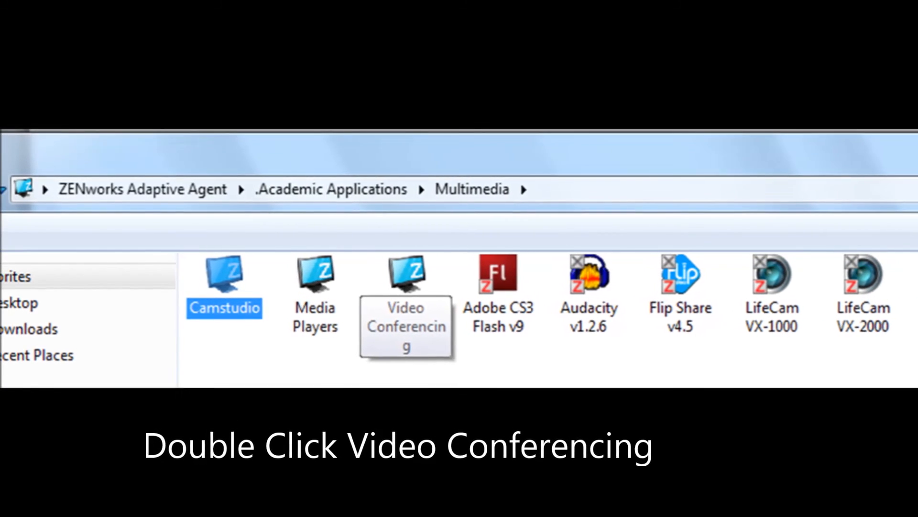
Enter the ZENworks Video Conferencing folder and launch Skype v5.8.
double_click(406, 275)
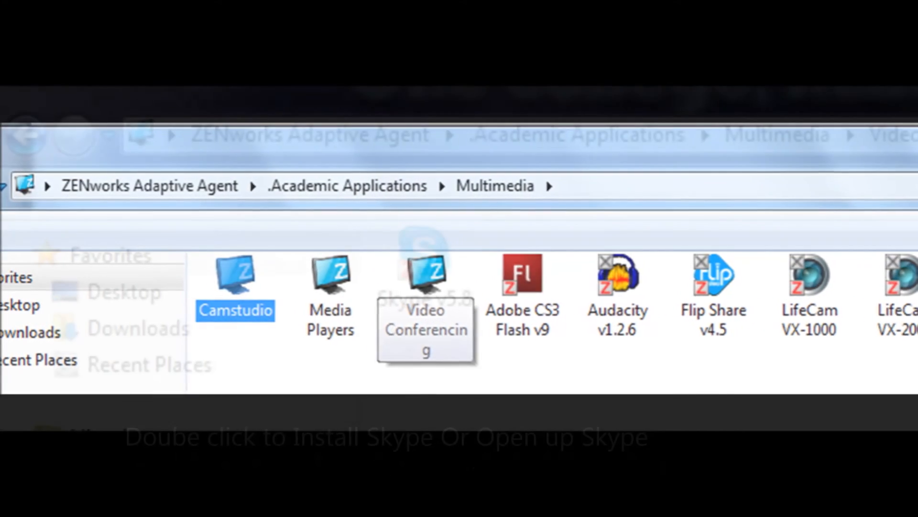
double_click(426, 273)
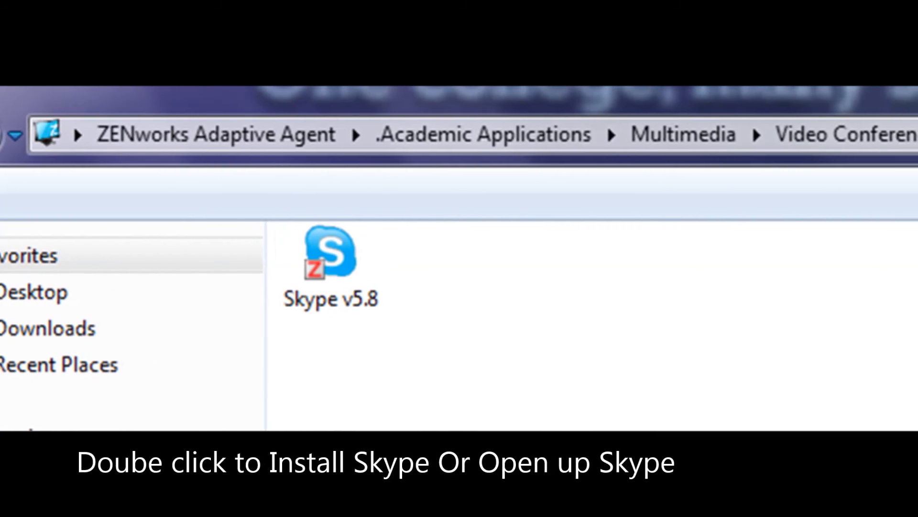
double_click(330, 254)
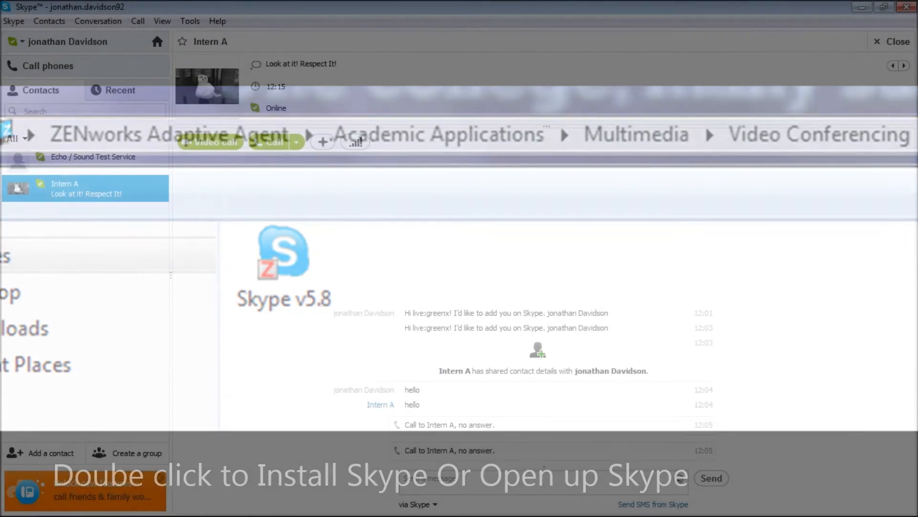